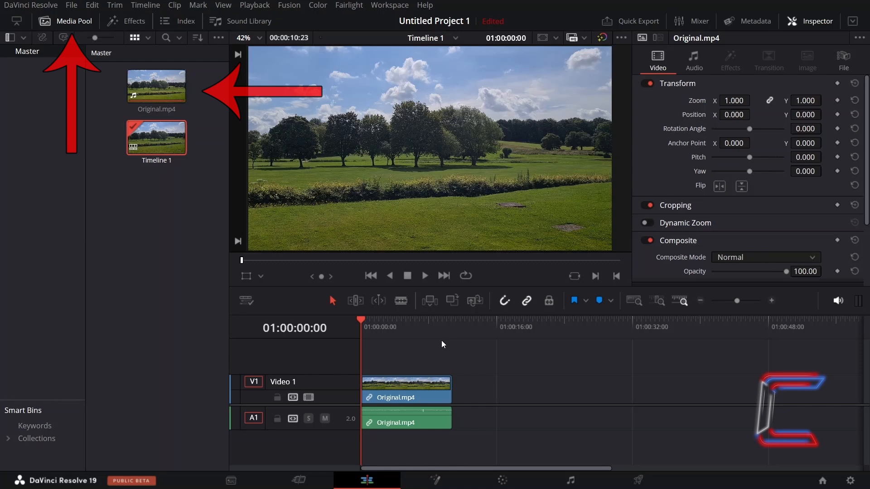
# - Switch to the Deliver page to show Custom Export render settings for Timeline 1
pyautogui.click(637, 479)
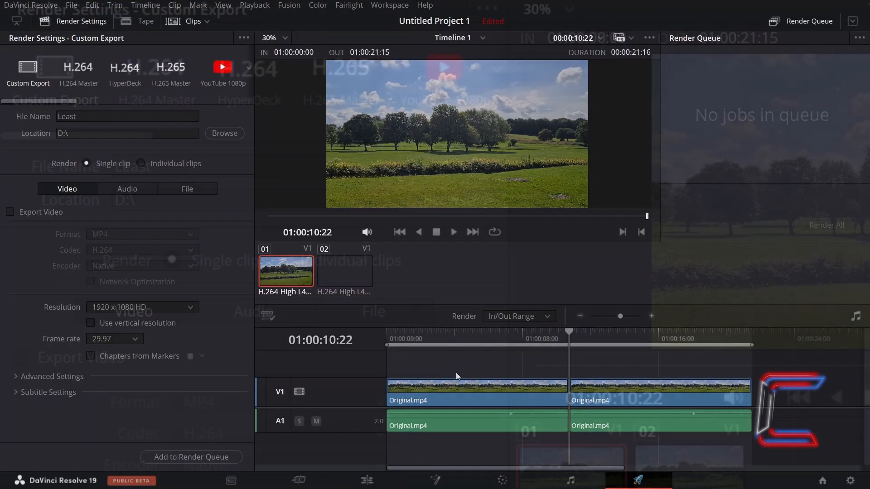
# - Select the second Original.mp4 clip so the render range ends at 01:00:10:22
pyautogui.click(141, 163)
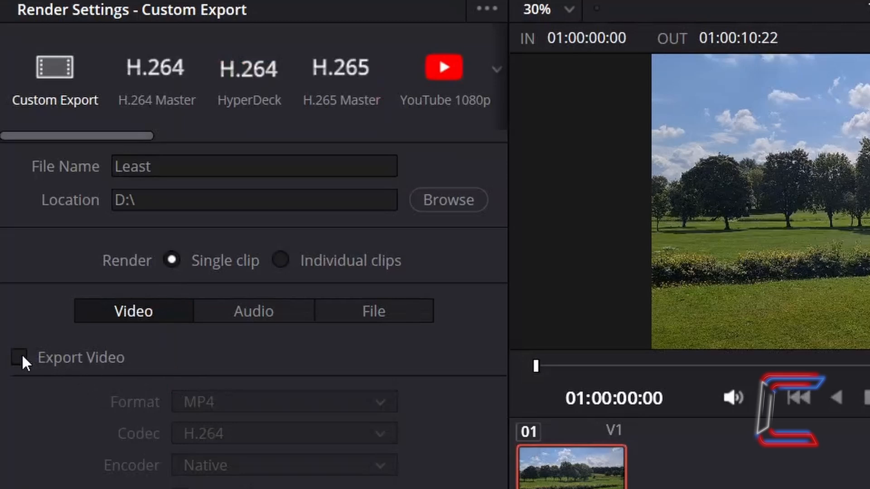
# - Enable video export as H.264 MP4 with automatic quality set to Least
pyautogui.click(18, 357)
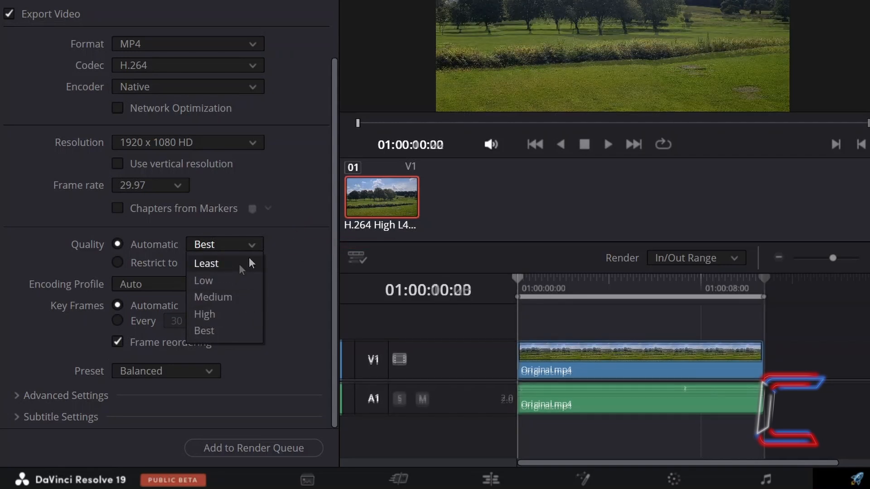
pyautogui.click(206, 263)
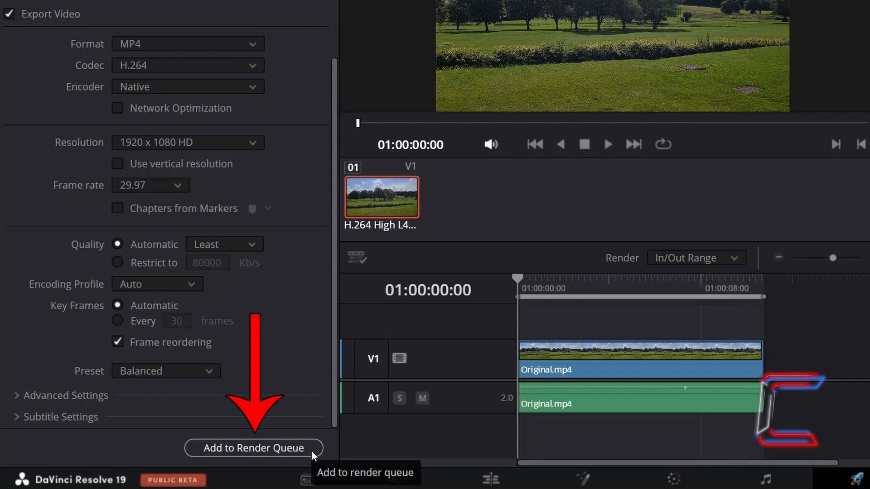
# - Add Timeline 1 to the render queue, outputting D:\Least.mp4
pyautogui.click(253, 448)
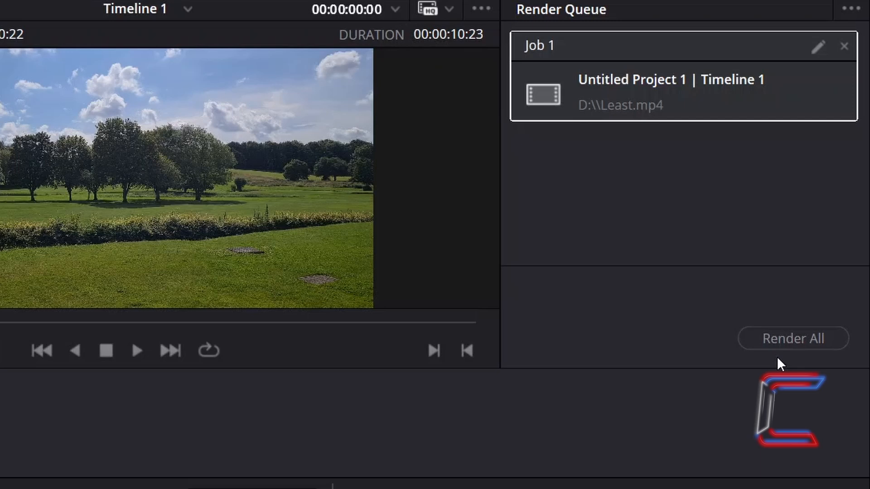
pyautogui.moveTo(670, 345)
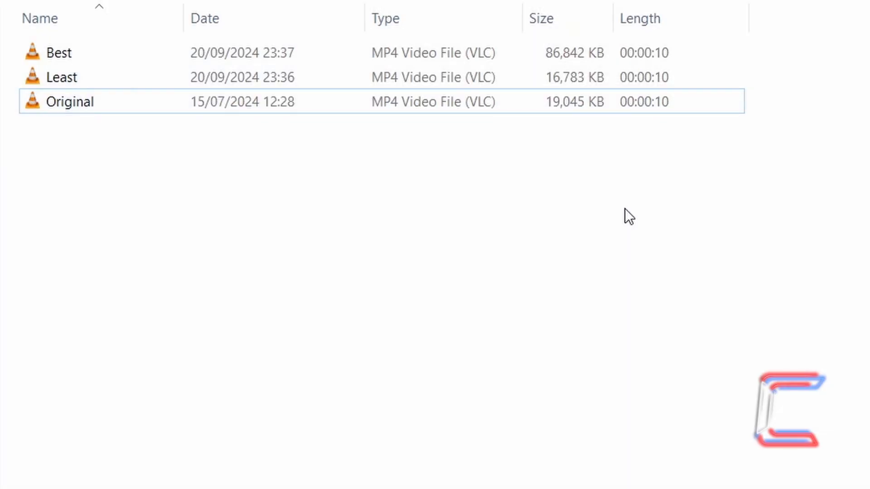
pyautogui.moveTo(620, 198)
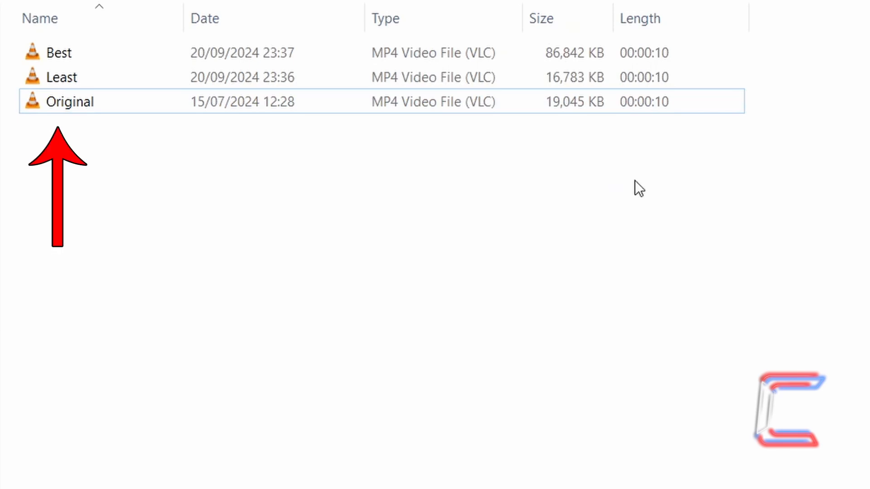
pyautogui.moveTo(679, 177)
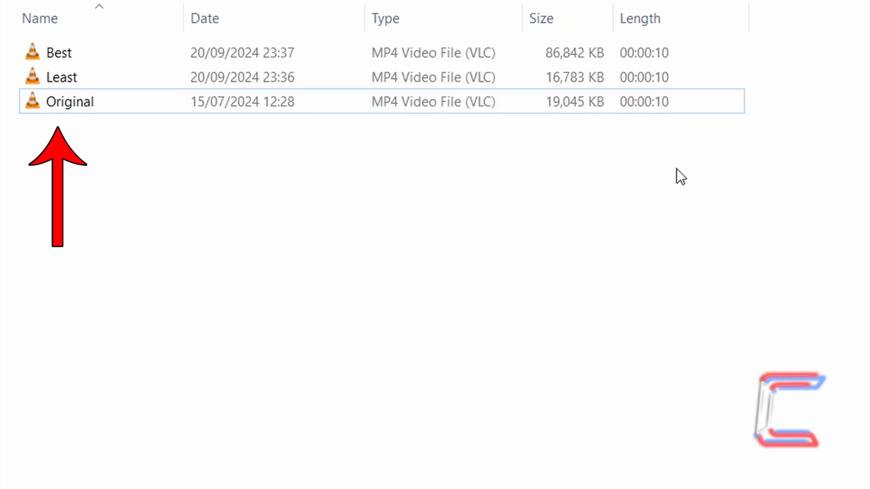